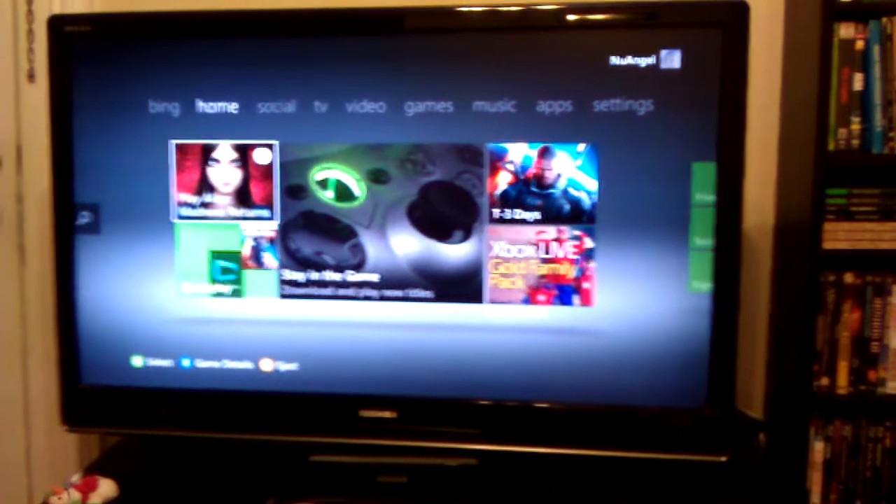
# Open the NuAngel profile page from the gamertag on the home screen.
pyautogui.click(262, 104)
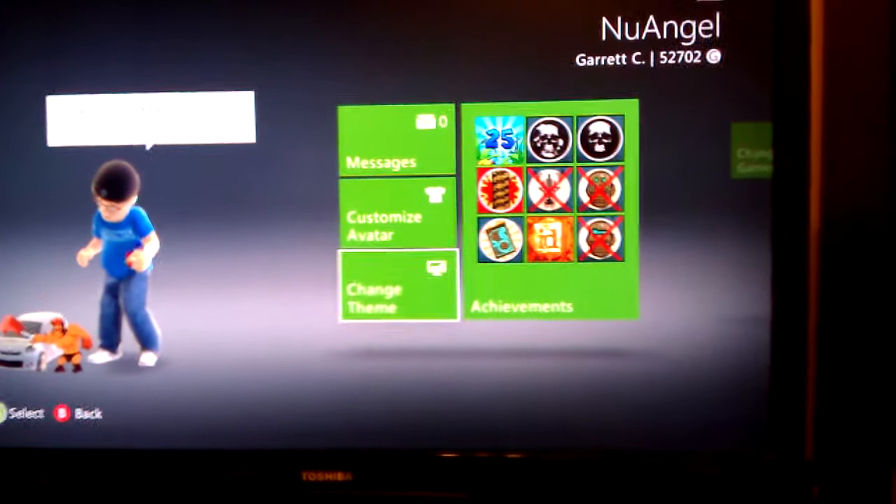
# Open Select Theme via Change Theme and scroll down to preview themes like Kinect Premium Theme.
pyautogui.click(399, 289)
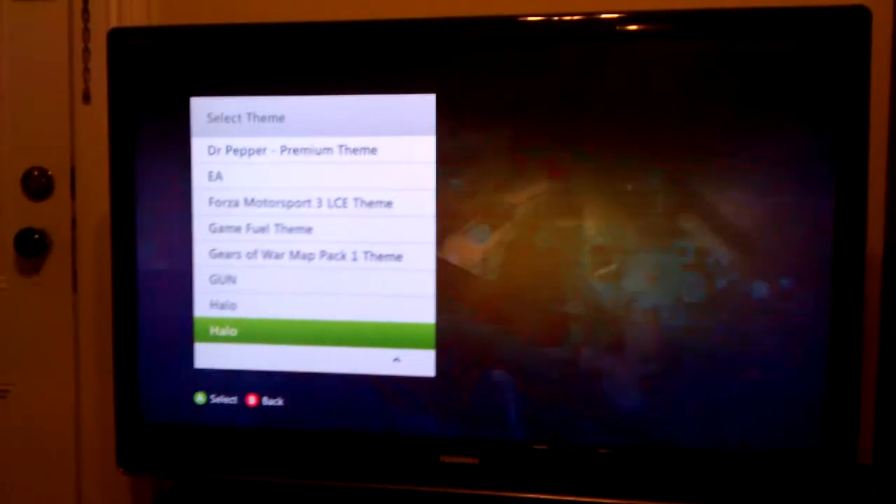
pyautogui.scroll(-3)
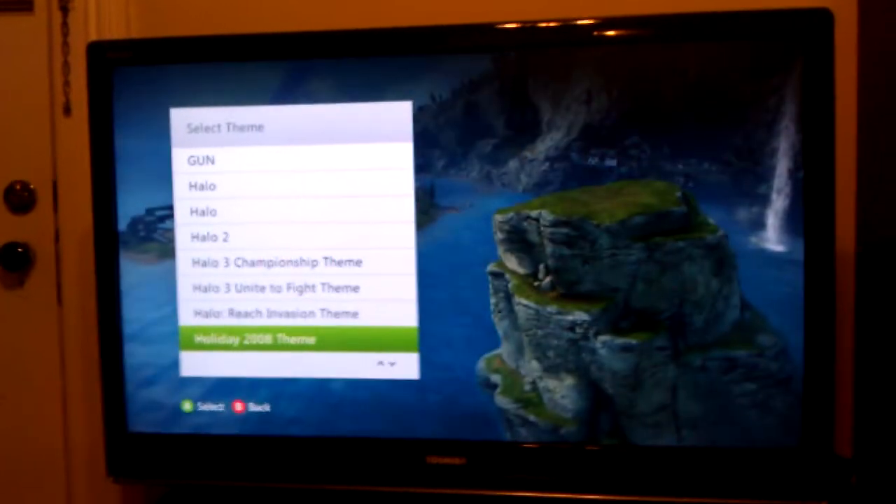
pyautogui.scroll(-3)
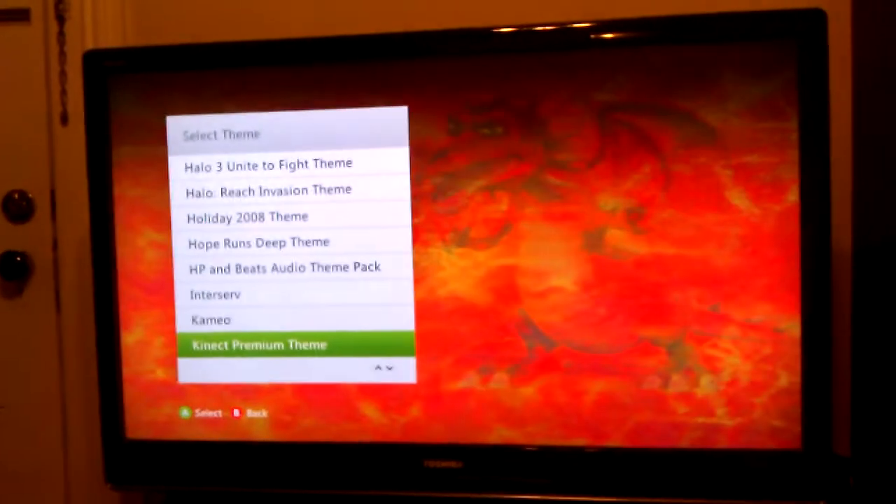